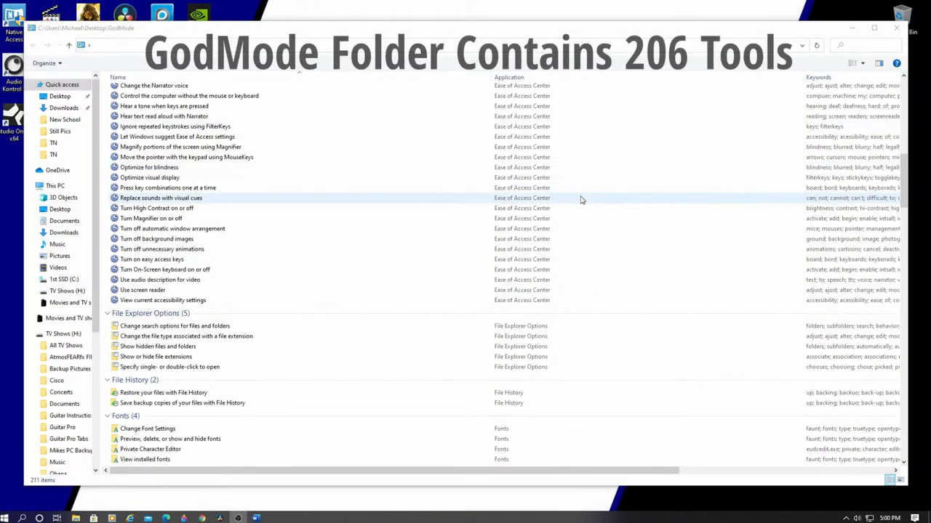
Create a new empty folder on the desktop from the New menu.
scroll("down", 3)
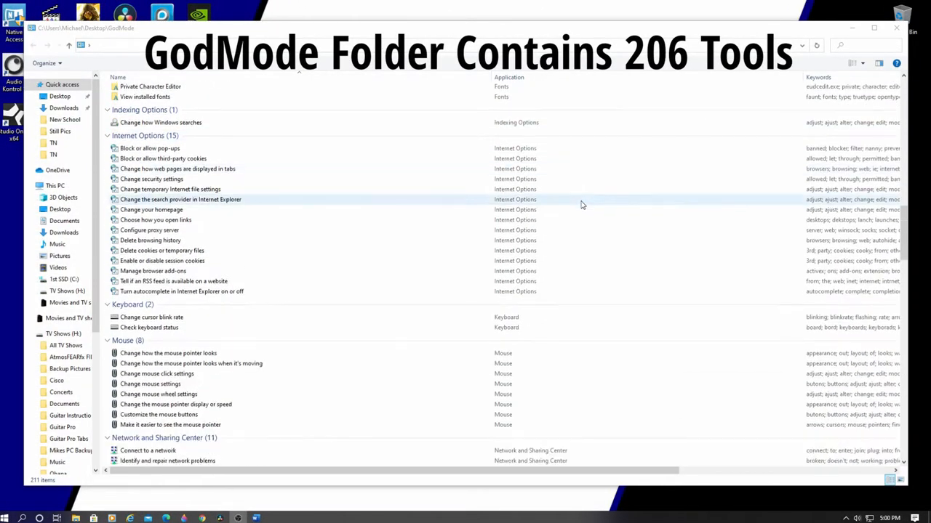
scroll("down", 3)
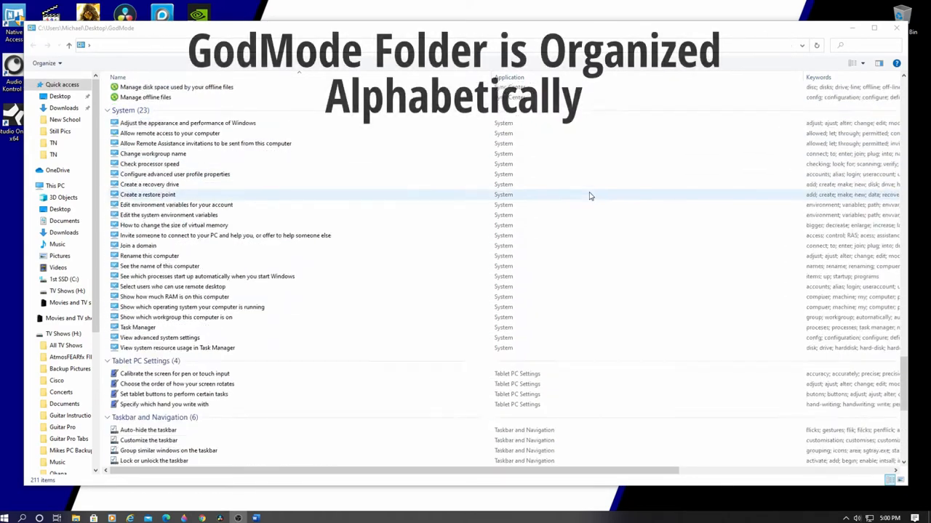
scroll("down", 3)
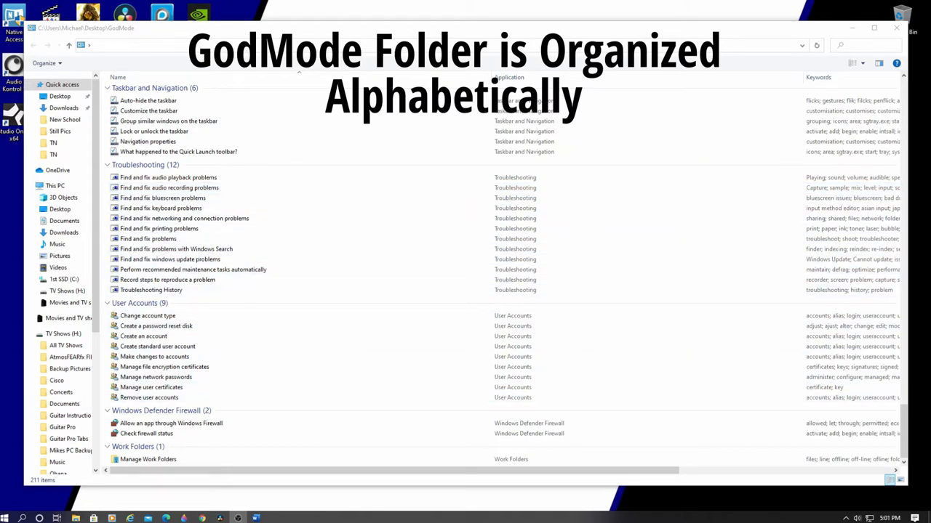
left_click(896, 27)
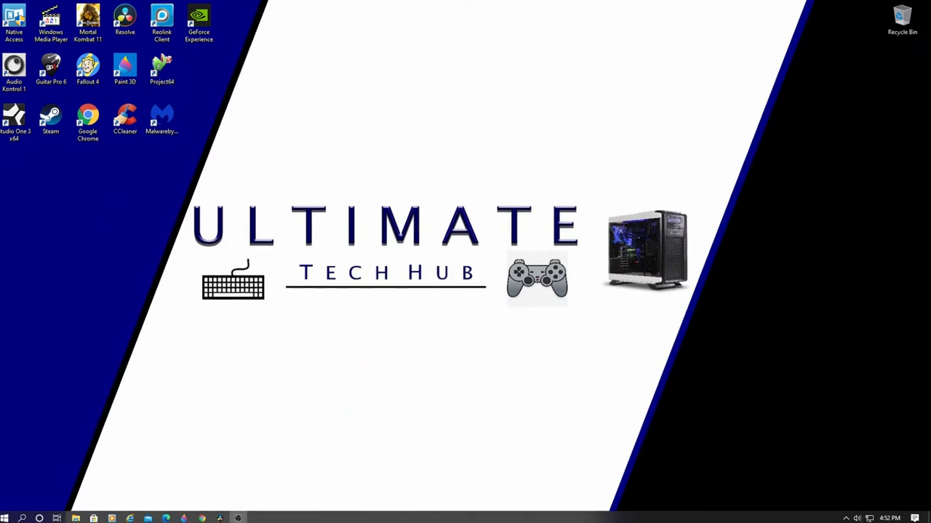
mouse_move(224, 200)
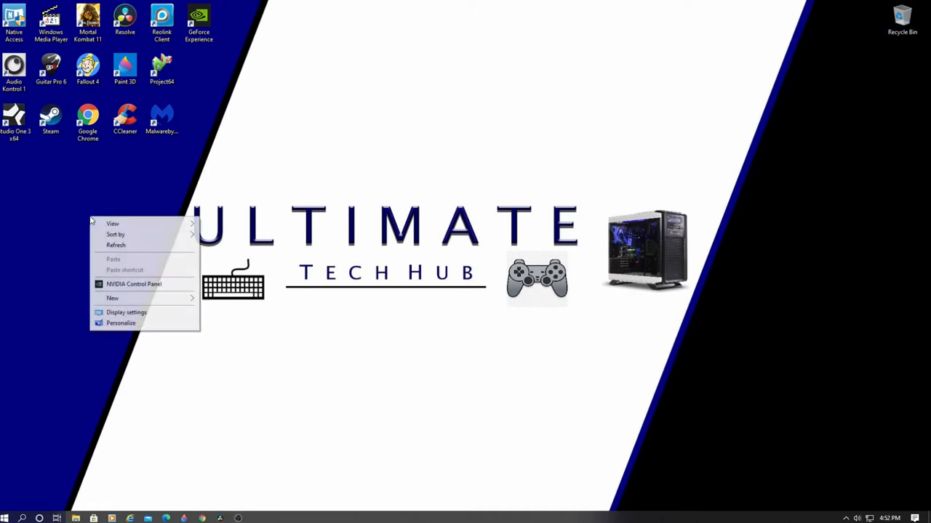
left_click(114, 298)
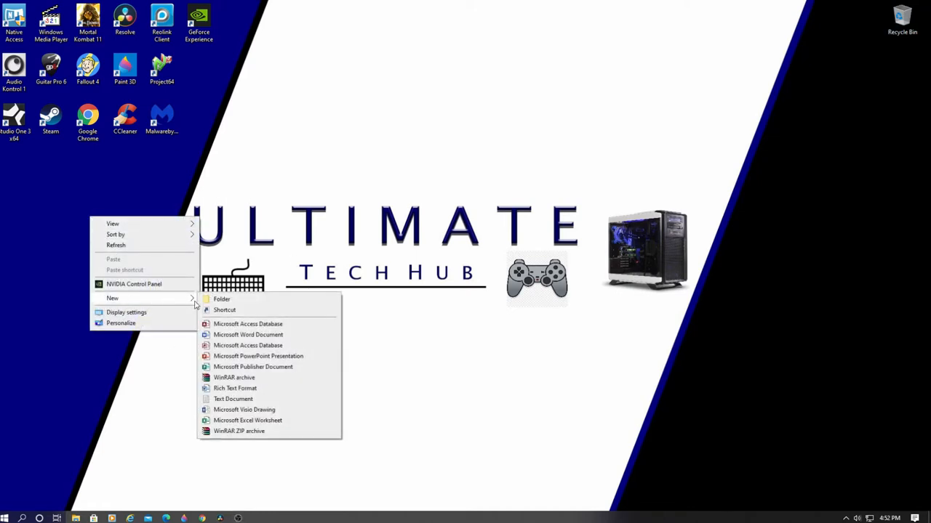
left_click(221, 299)
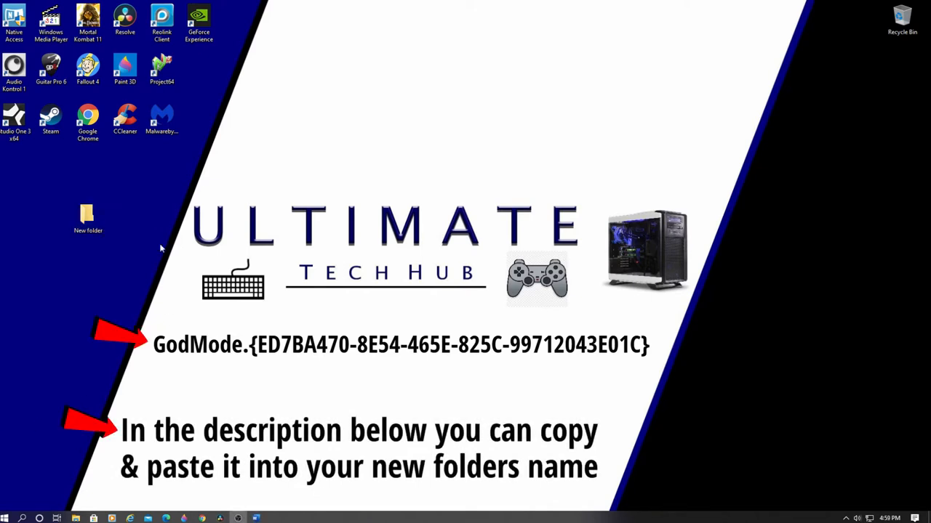
Paste the GodMode GUID as the new folder's name.
left_click(87, 215)
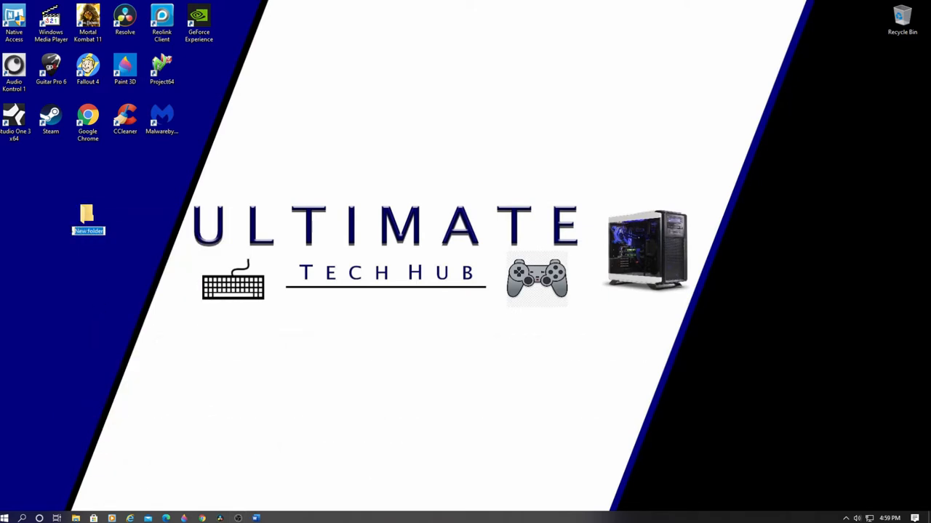
right_click(87, 231)
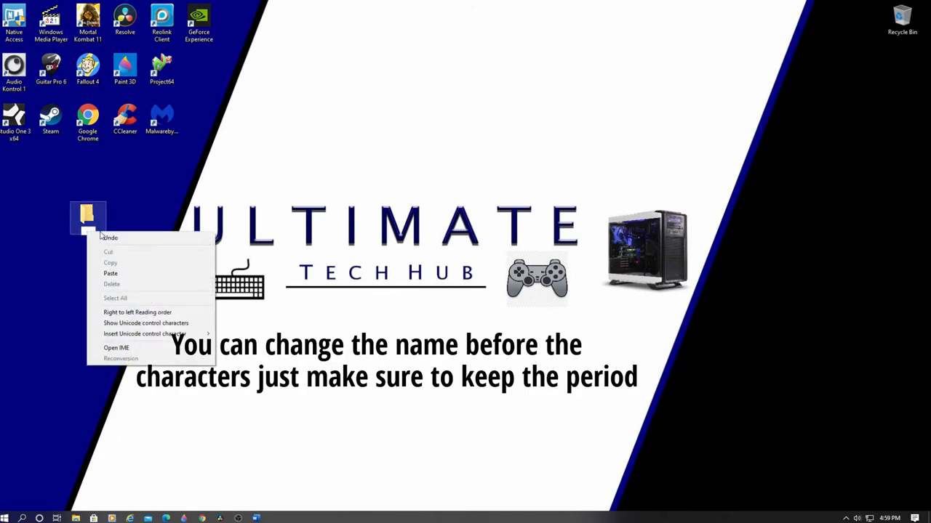
left_click(111, 274)
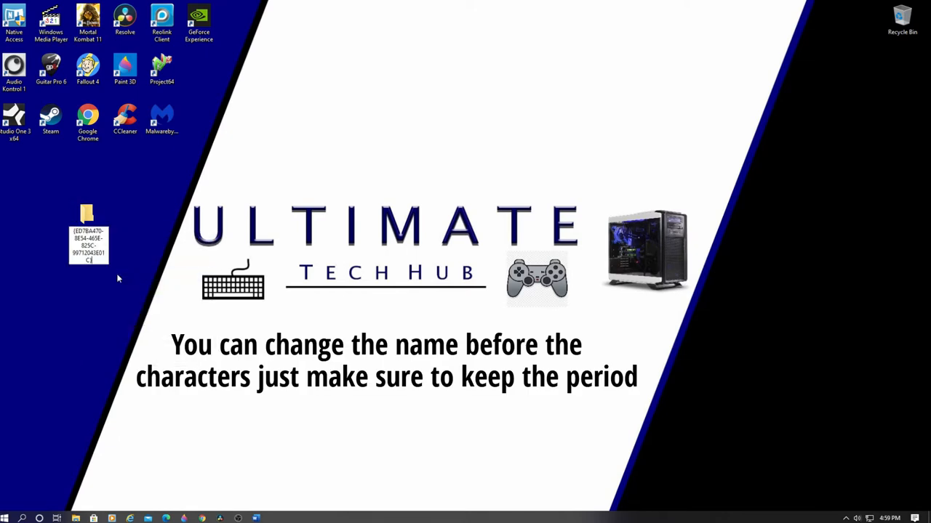
mouse_move(133, 269)
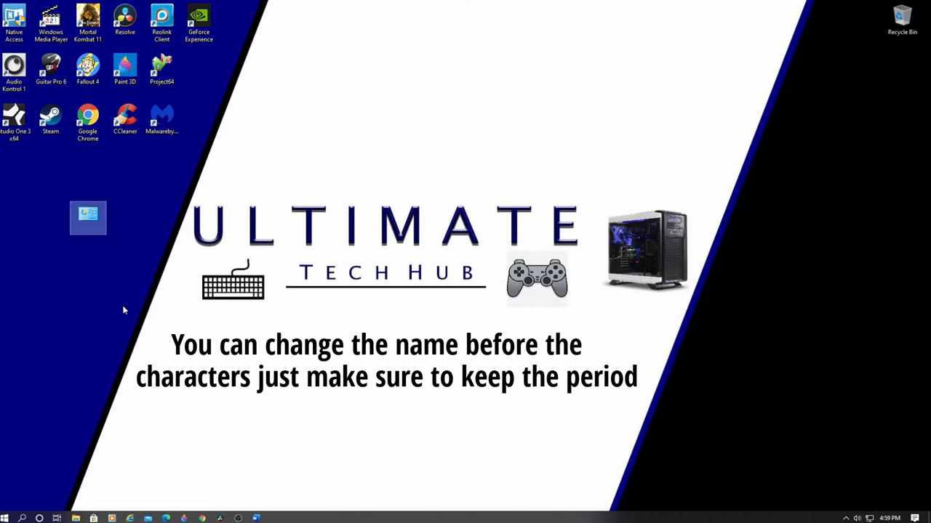
mouse_move(88, 216)
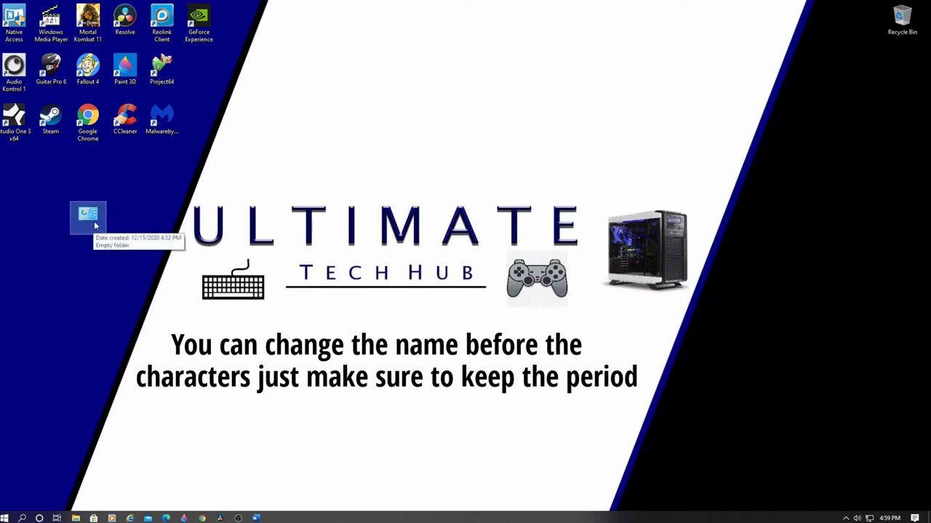
mouse_move(87, 230)
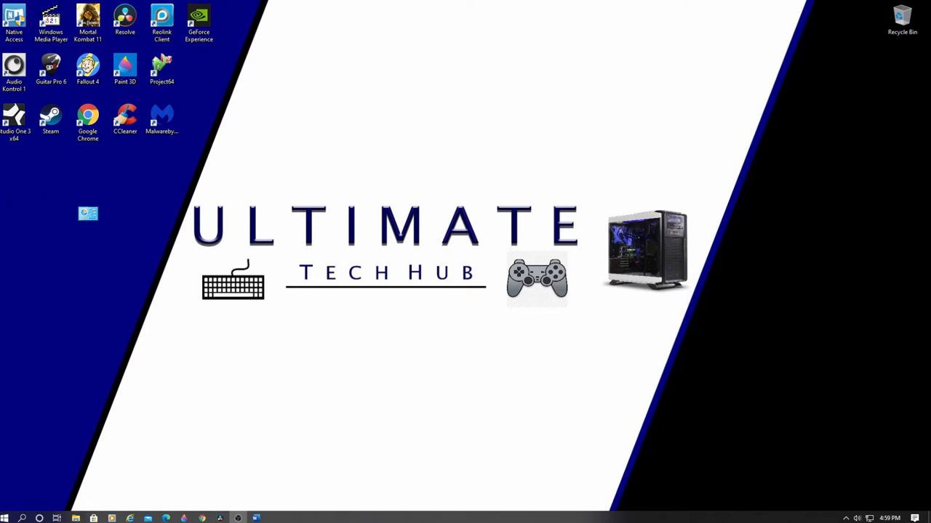
Open the GodMode icon in File Explorer and browse its categorized settings tools.
left_click(87, 216)
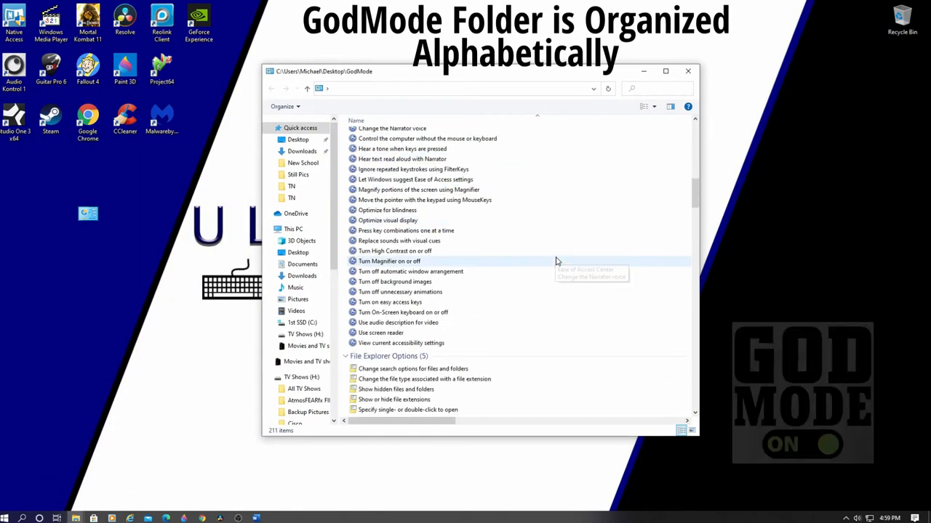
scroll("down", 3)
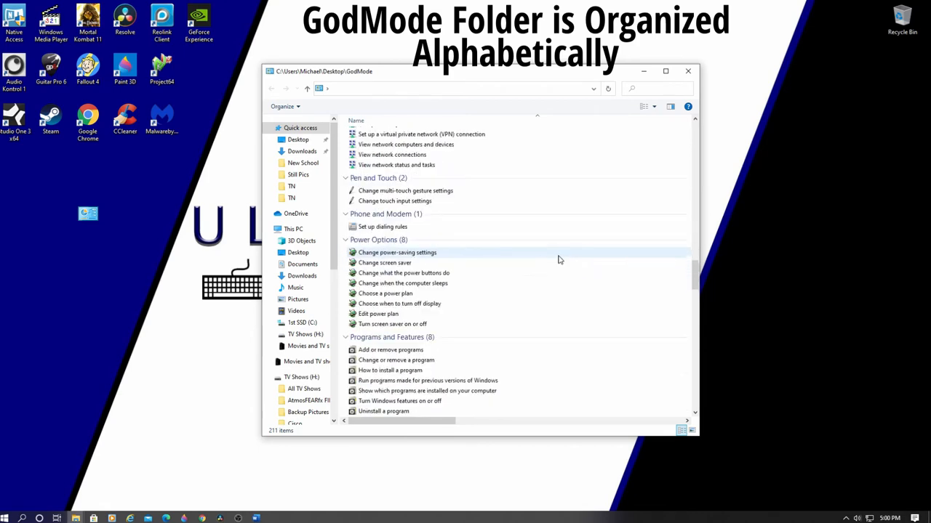
scroll("down", 3)
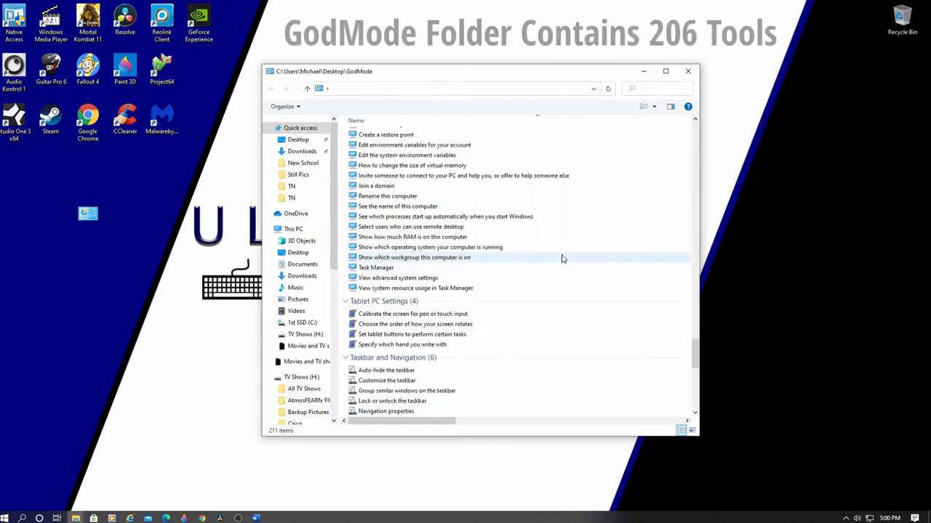
scroll("down", 3)
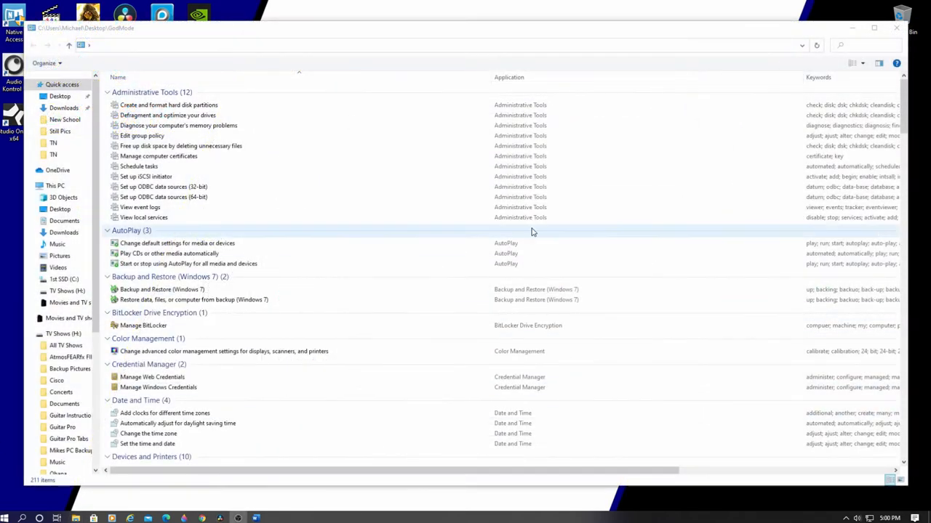
scroll("down", 3)
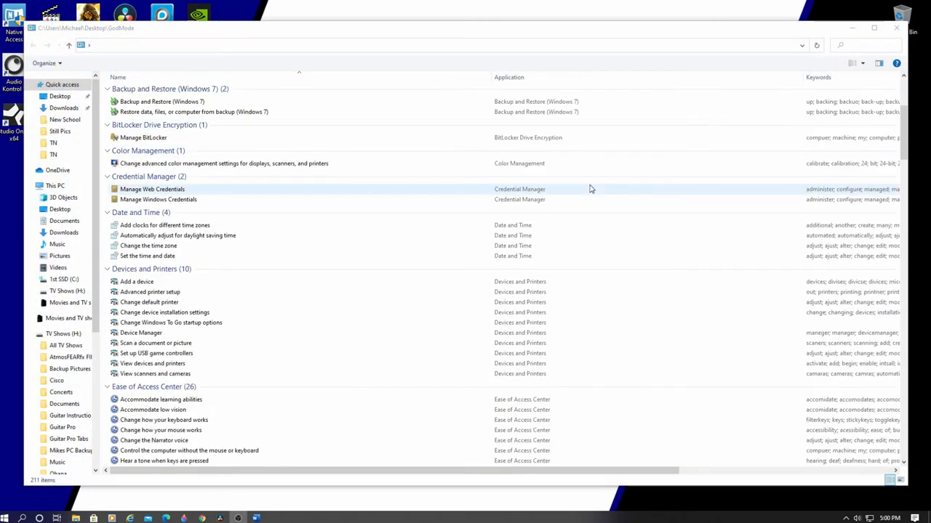
scroll("down", 3)
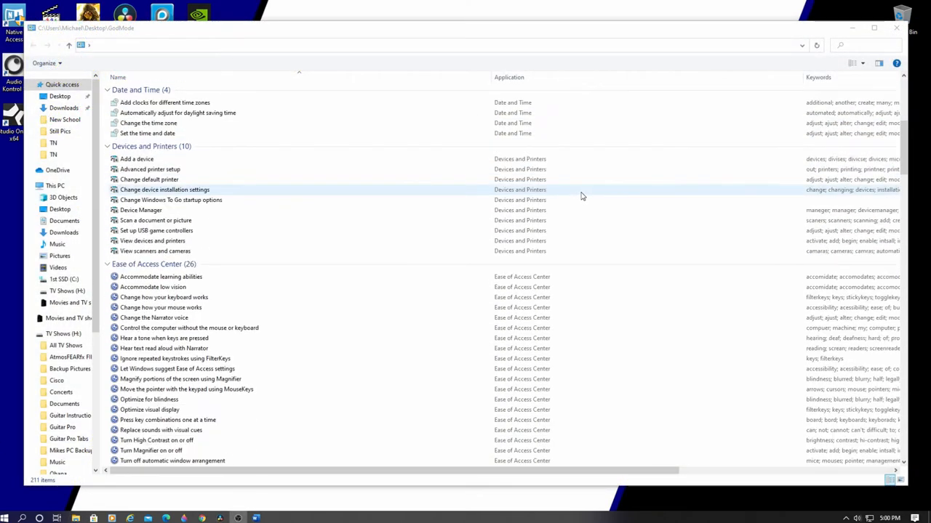
scroll("down", 3)
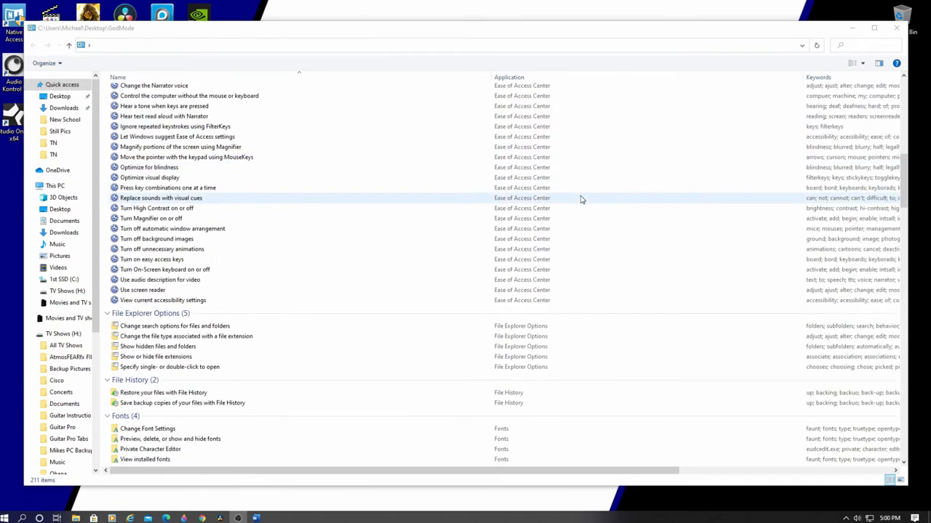
scroll("down", 3)
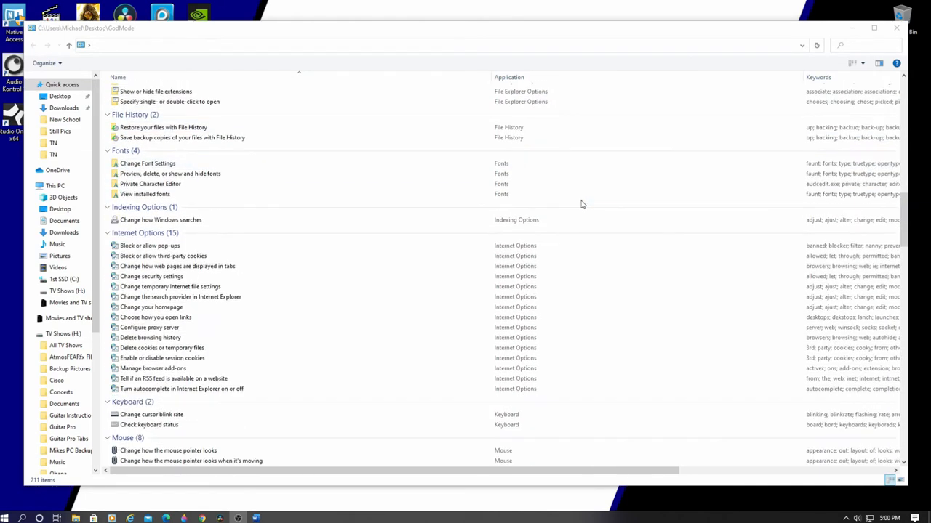
scroll("down", 3)
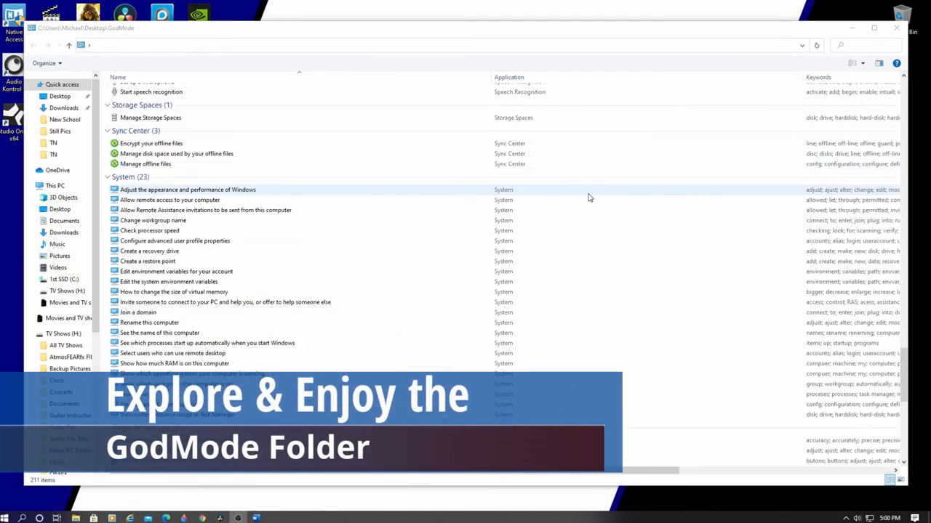
scroll("down", 3)
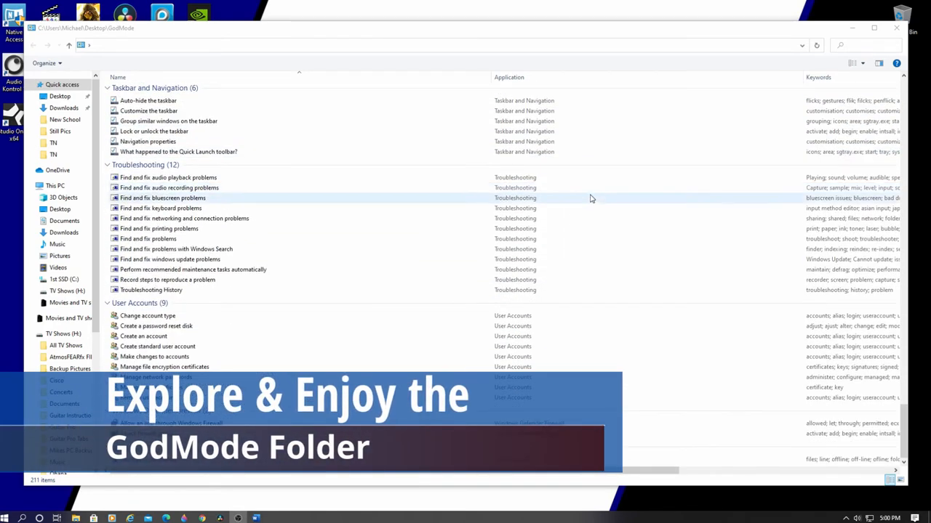